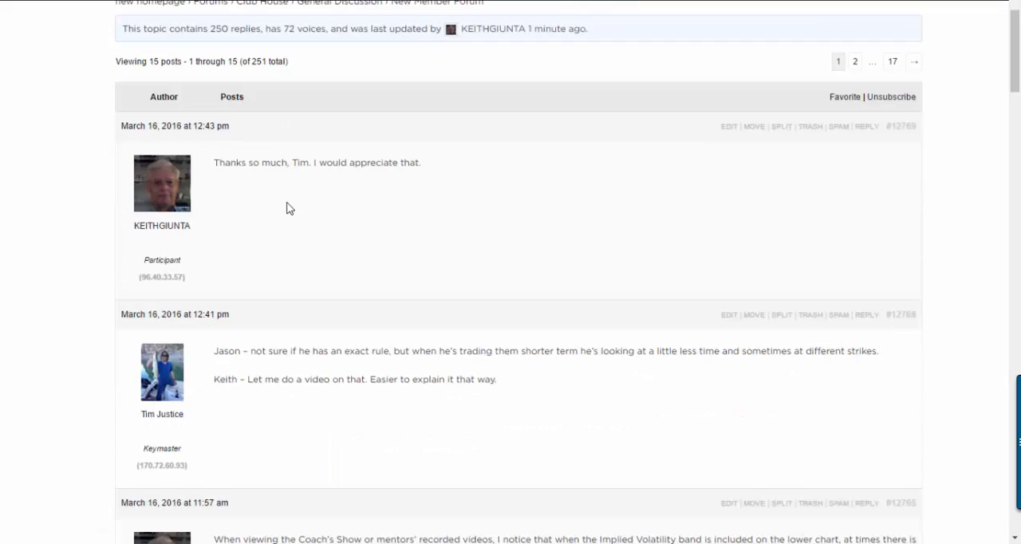
Step: Change the chart symbol from USO to AAPL and open Edit Studies
scroll("down", 3)
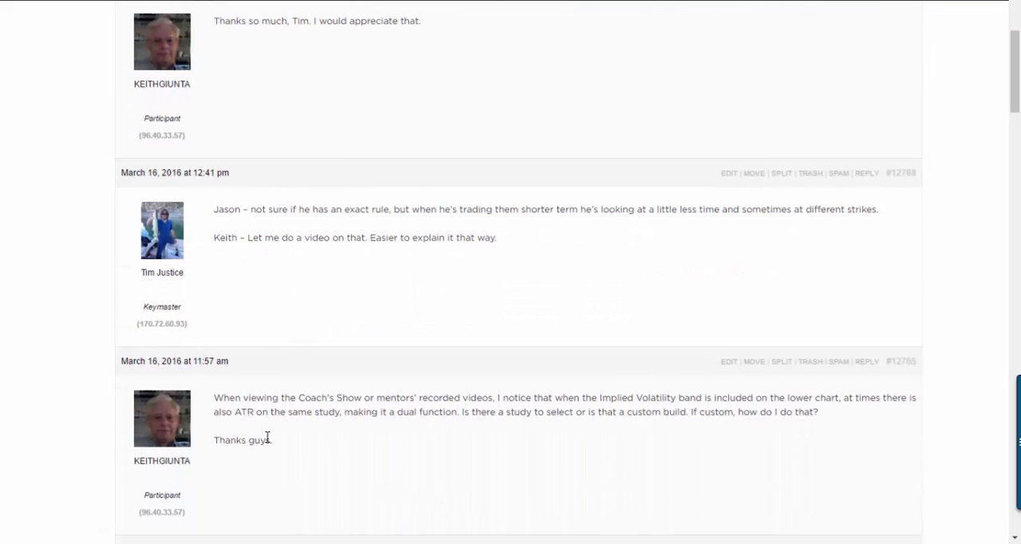
scroll("down", 3)
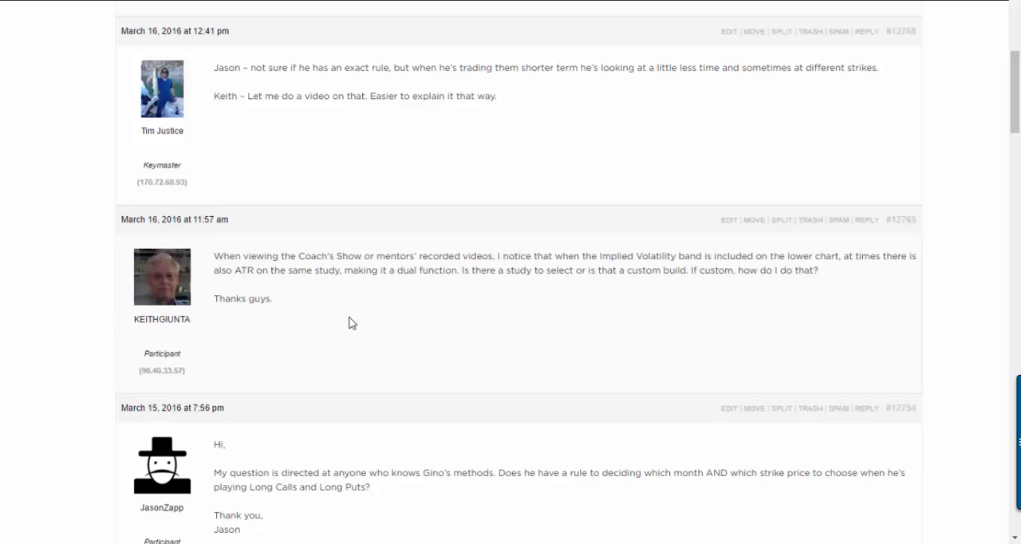
mouse_move(510, 314)
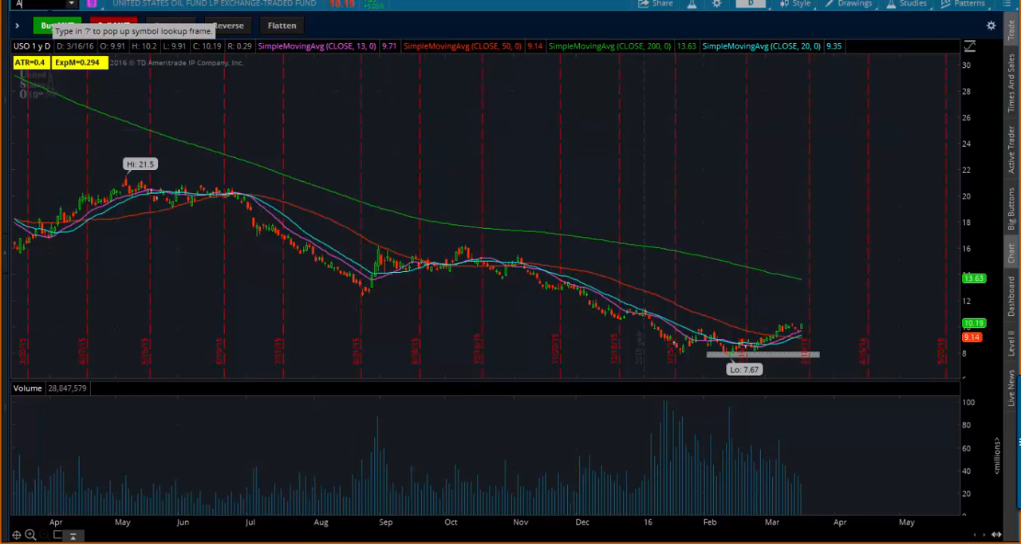
type("AAPL")
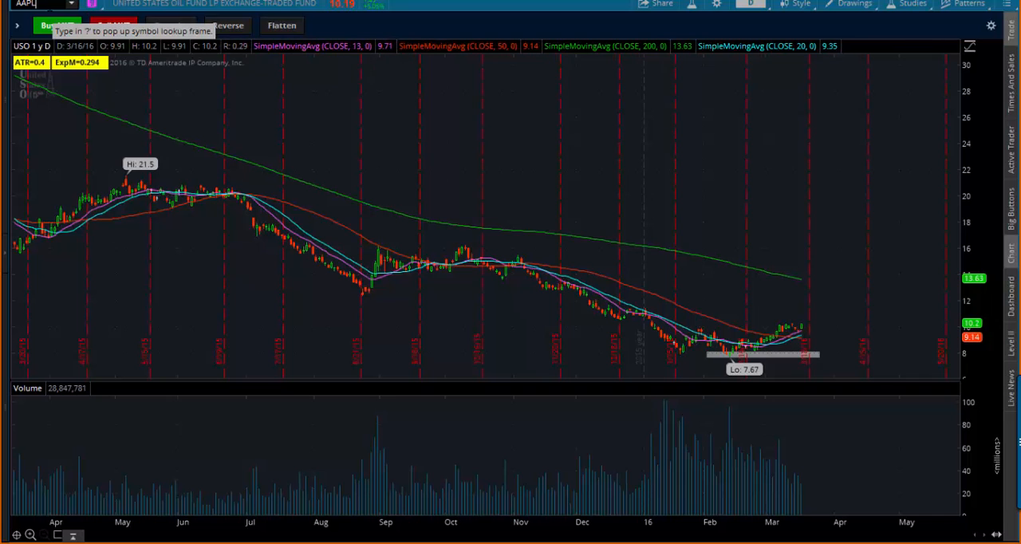
type("AAPL")
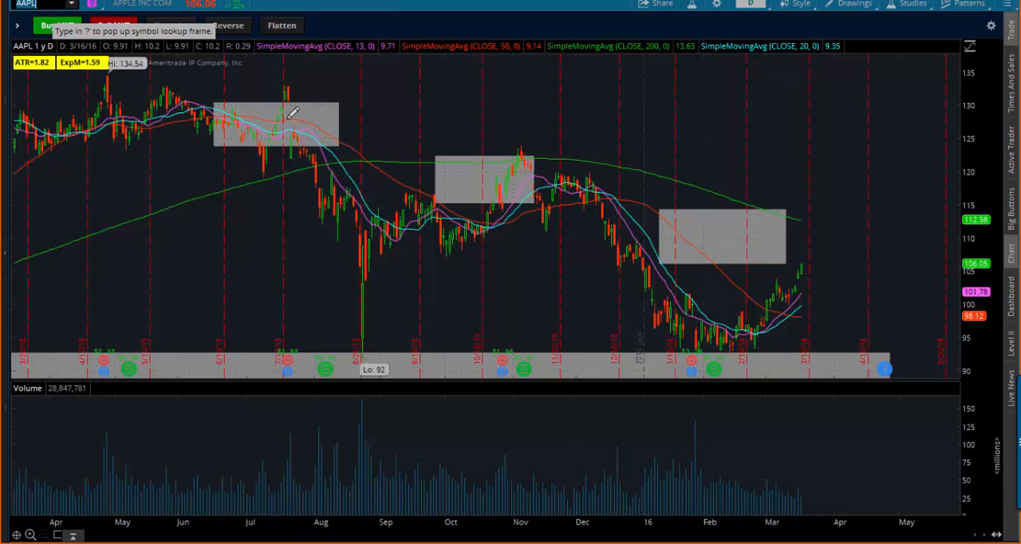
left_click(853, 4)
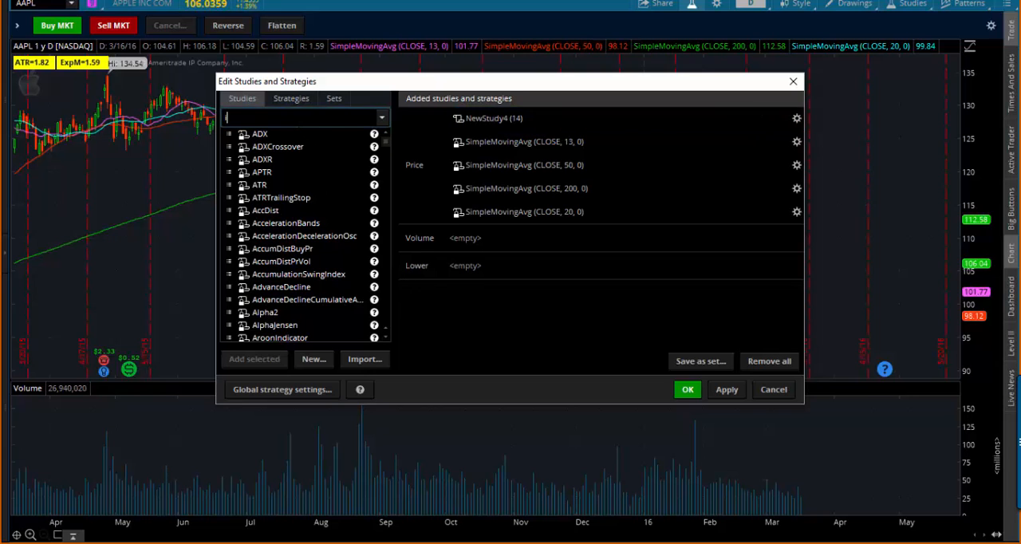
Step: Search and add ImpVolatility and ATR (14, WILDERS) as lower studies, then clear the search
type("imp")
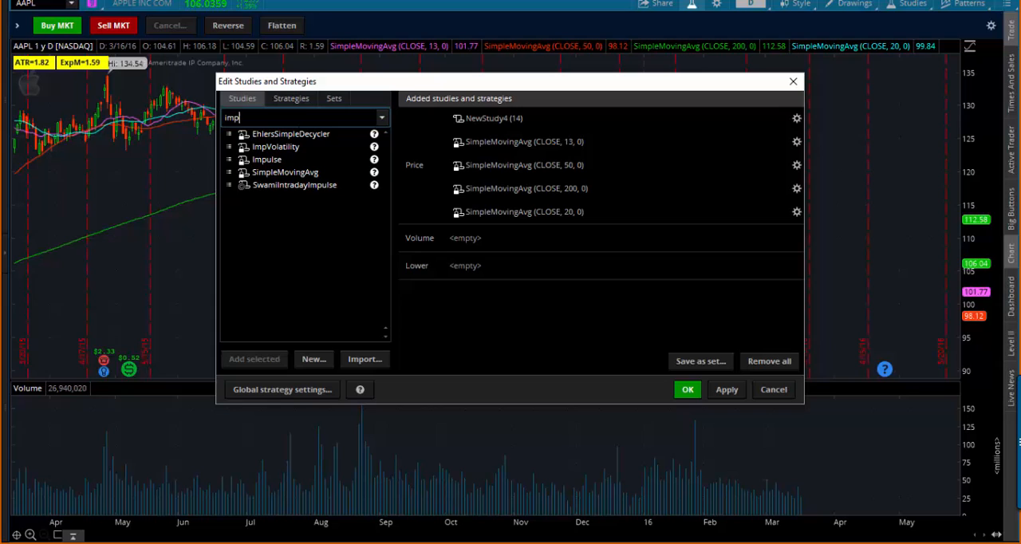
double_click(275, 147)
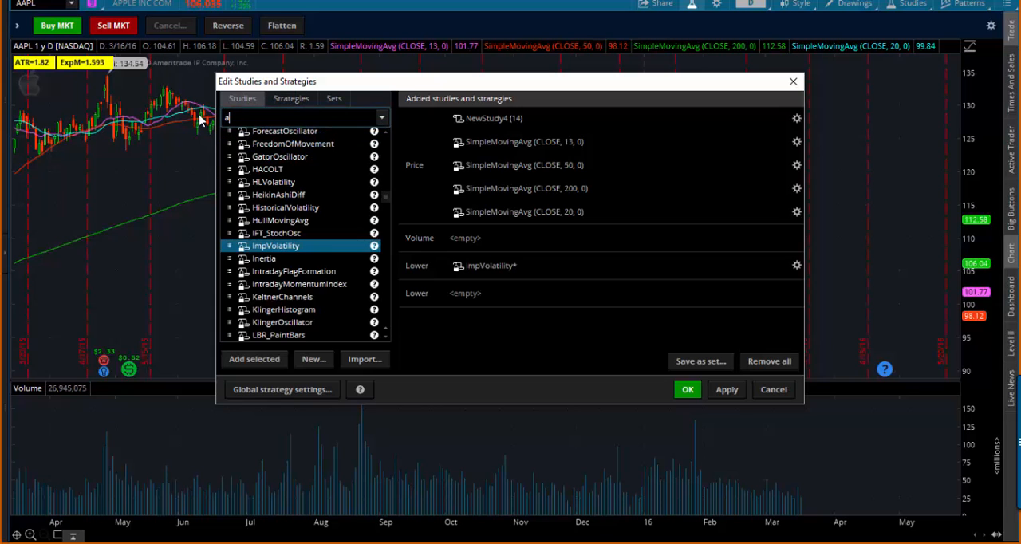
type("tr")
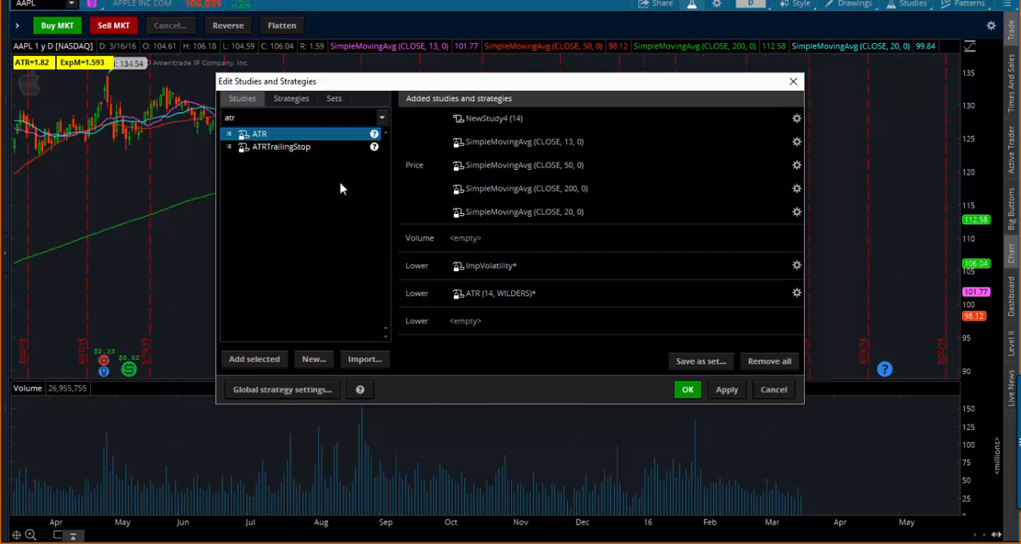
left_click(303, 117)
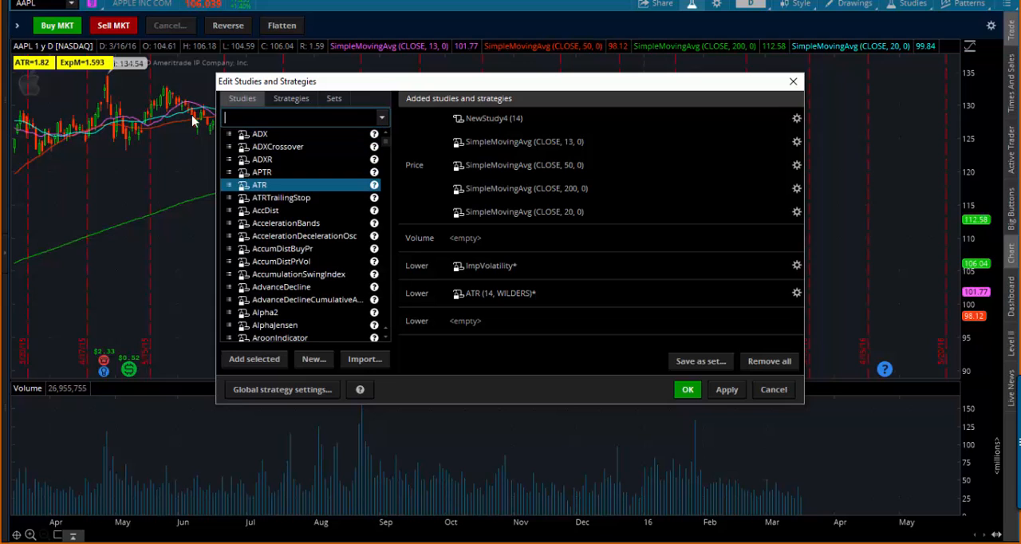
mouse_move(539, 360)
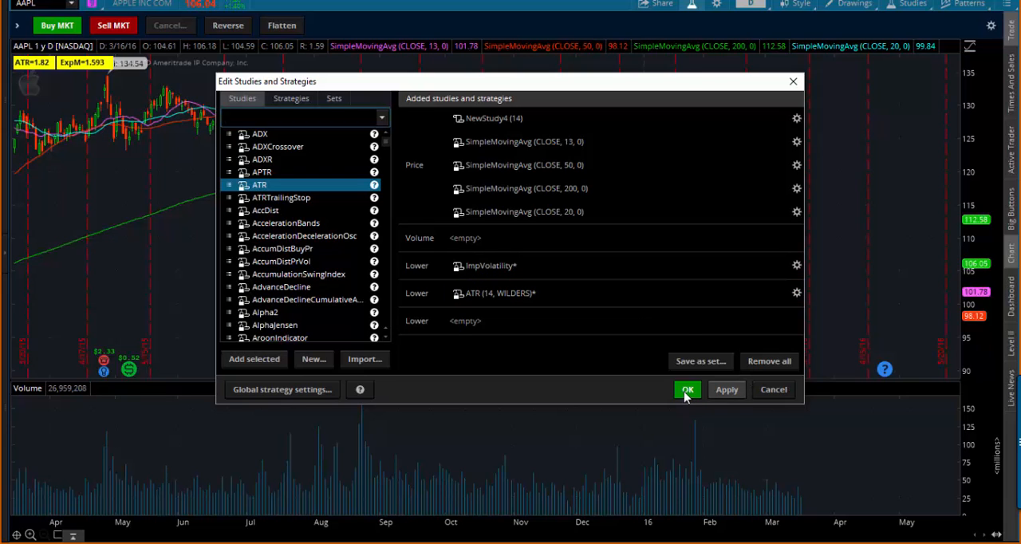
mouse_move(727, 390)
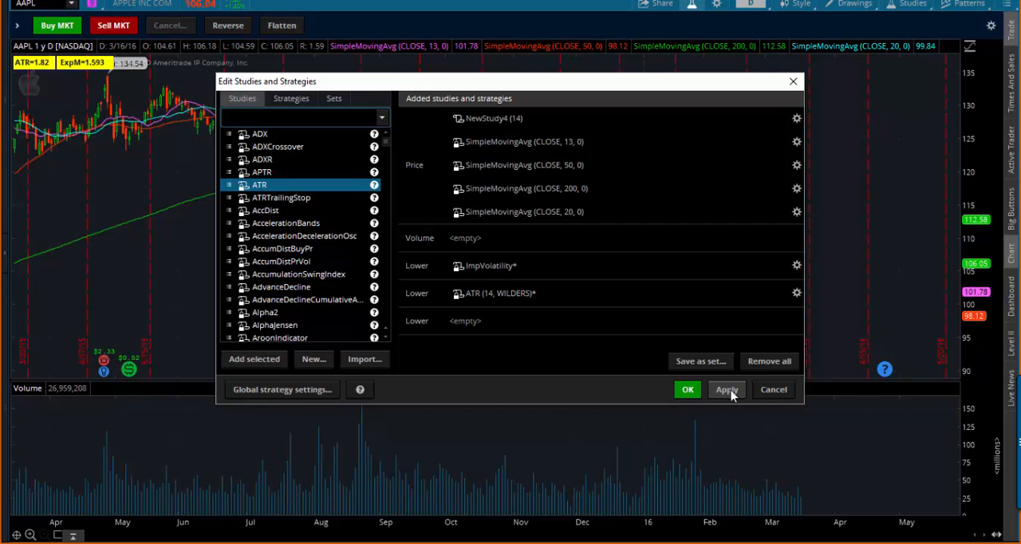
Step: Apply the ImpVolatility and ATR studies to the AAPL chart, close, and reopen Edit Studies
left_click(726, 390)
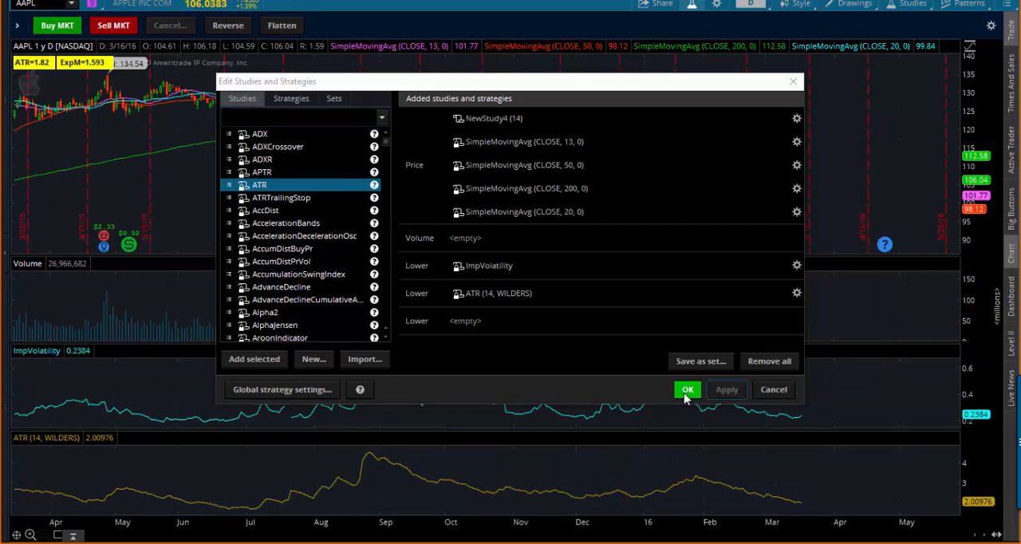
left_click(687, 390)
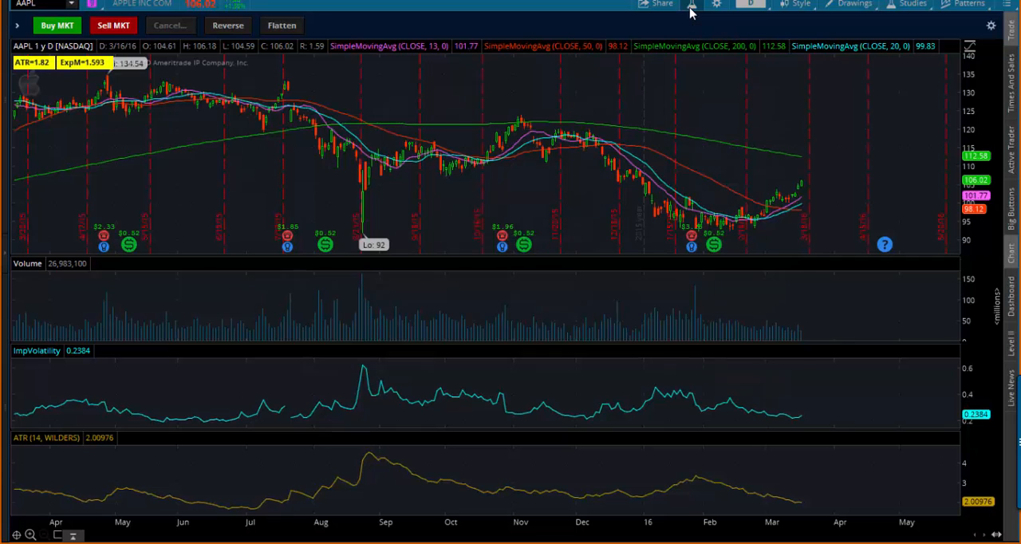
left_click(715, 5)
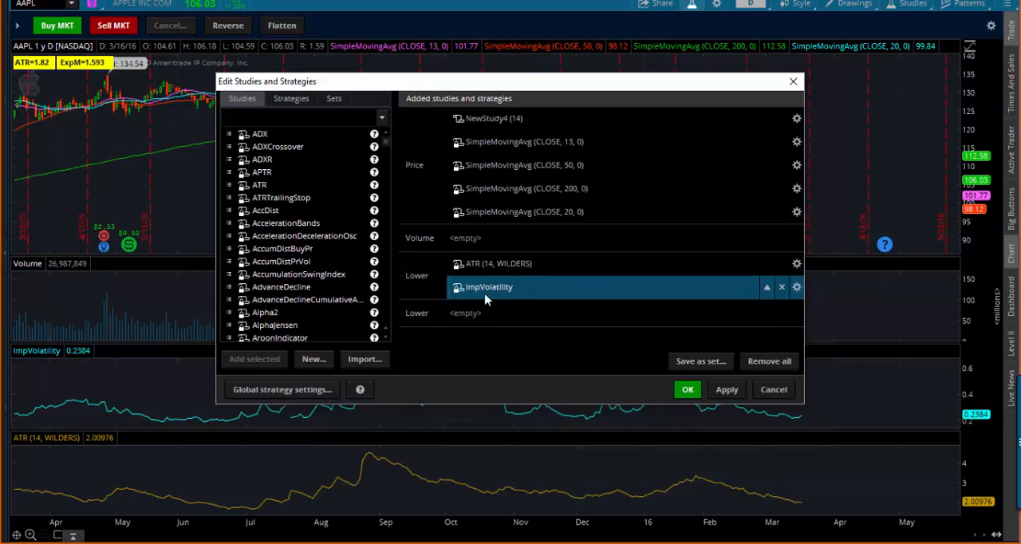
mouse_move(549, 289)
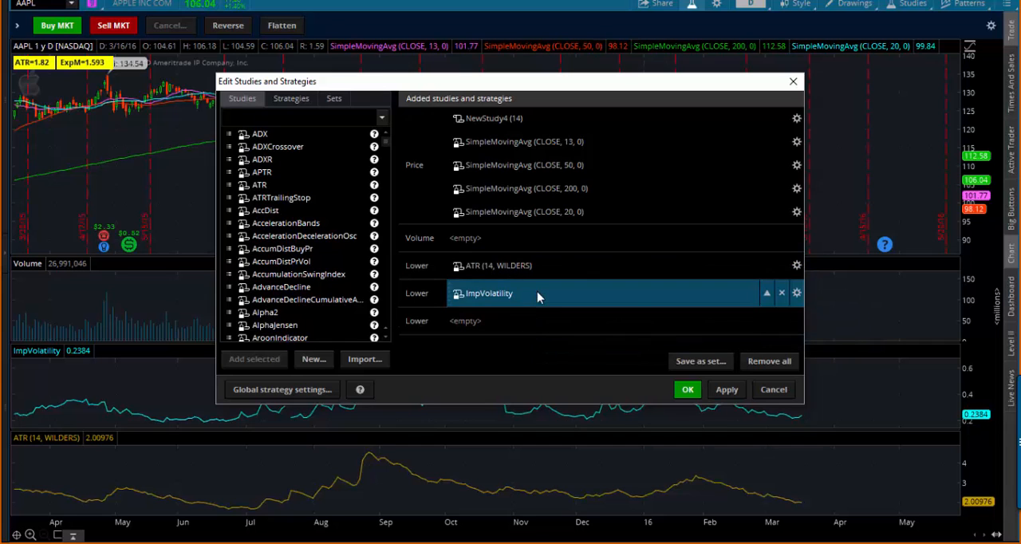
mouse_move(487, 293)
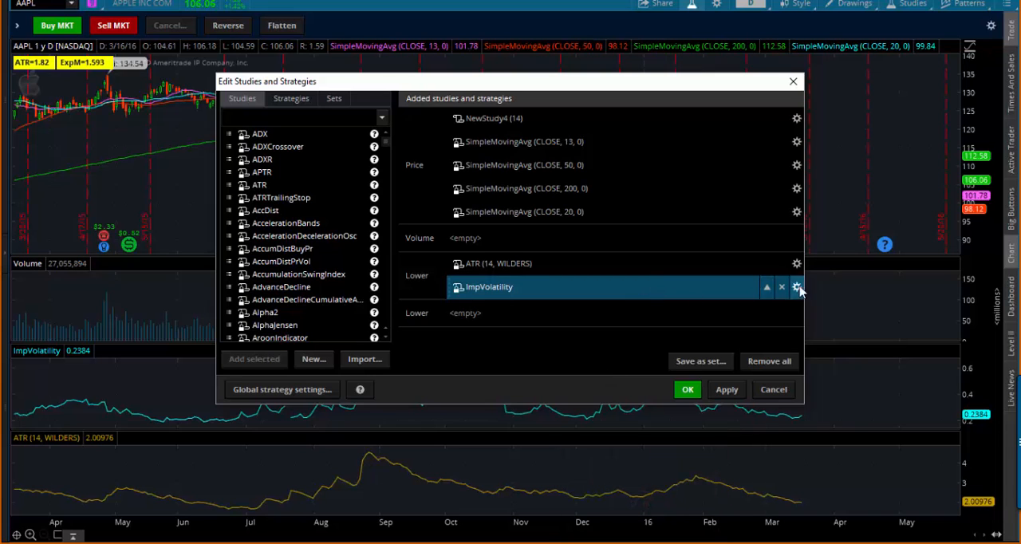
Step: Set ImpVolatility to plot on the left axis in ATR's pane and apply
left_click(796, 286)
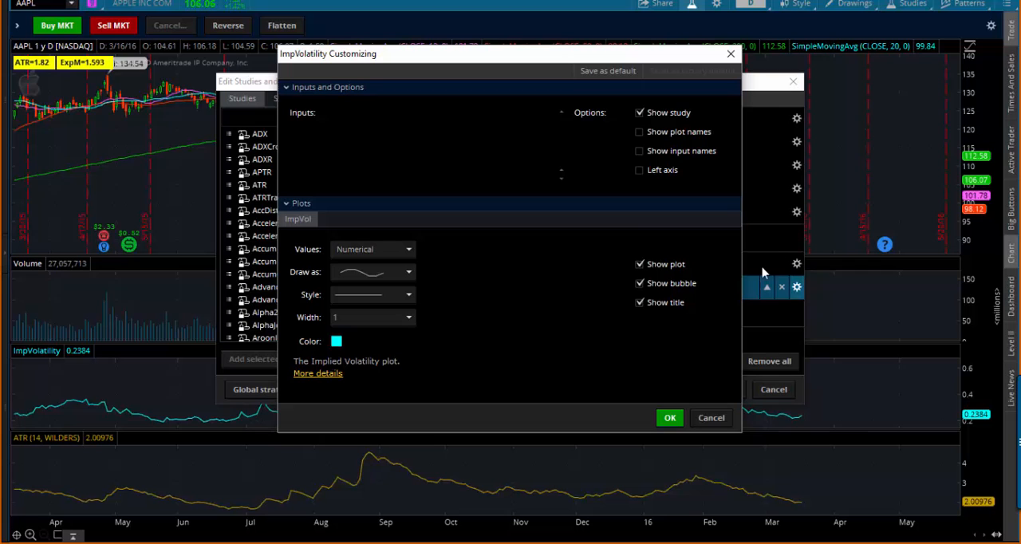
left_click(638, 169)
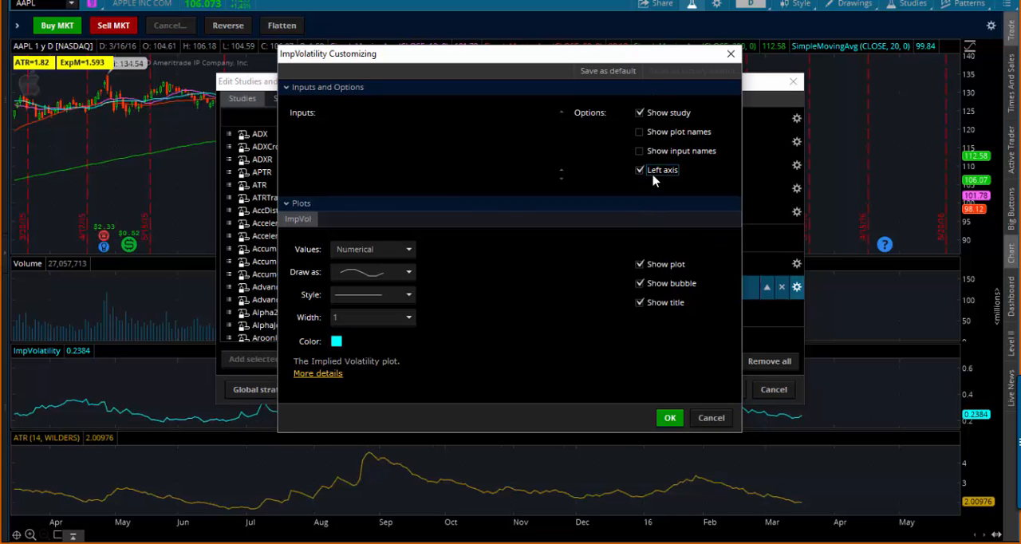
left_click(669, 418)
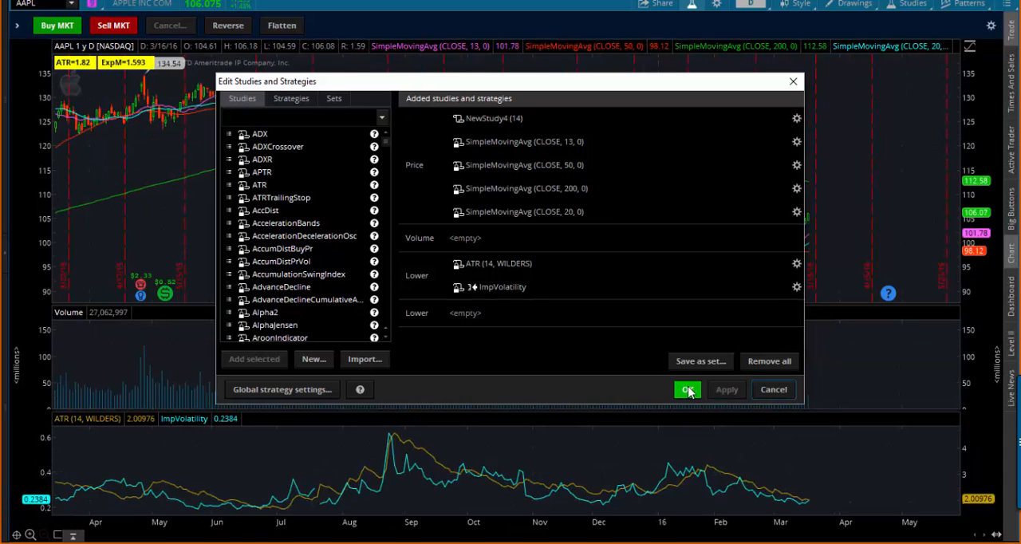
left_click(687, 389)
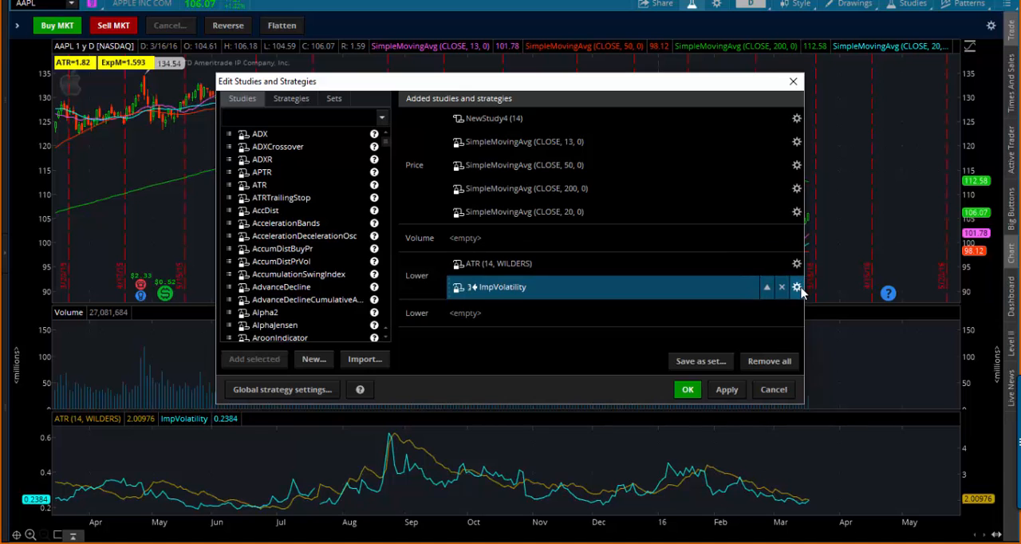
Step: Recheck ImpVolatility's left-axis setting, apply the changes, and close Edit Studies
left_click(796, 287)
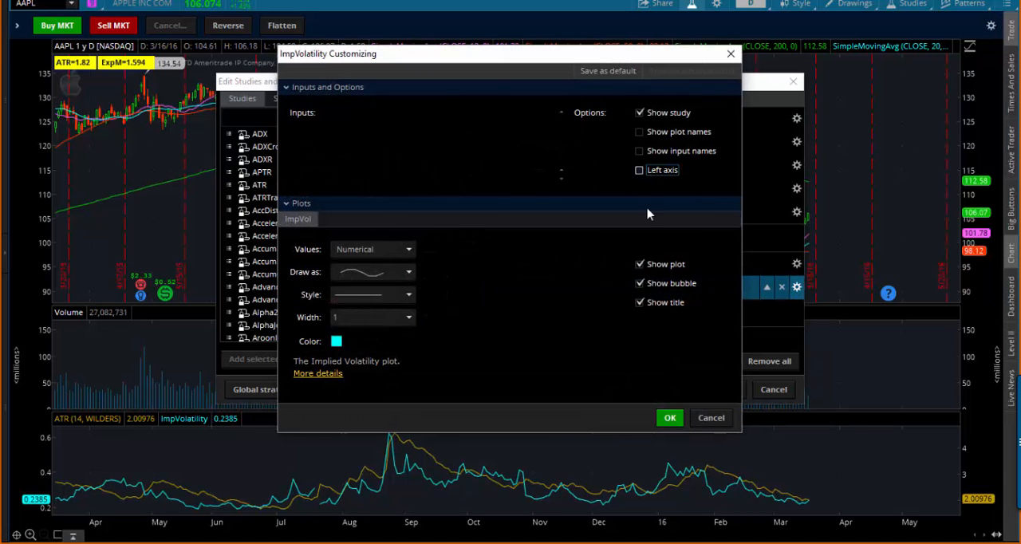
left_click(670, 417)
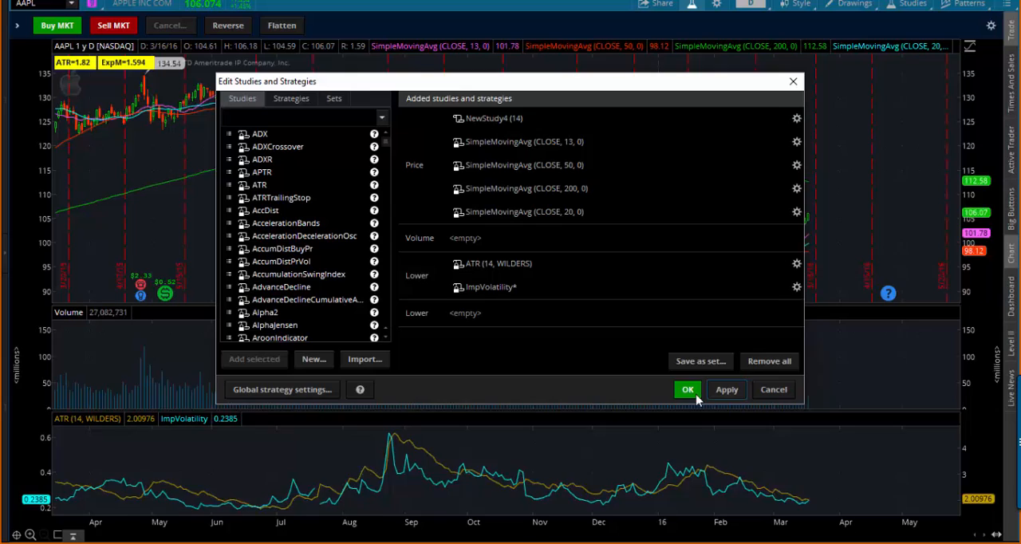
left_click(687, 390)
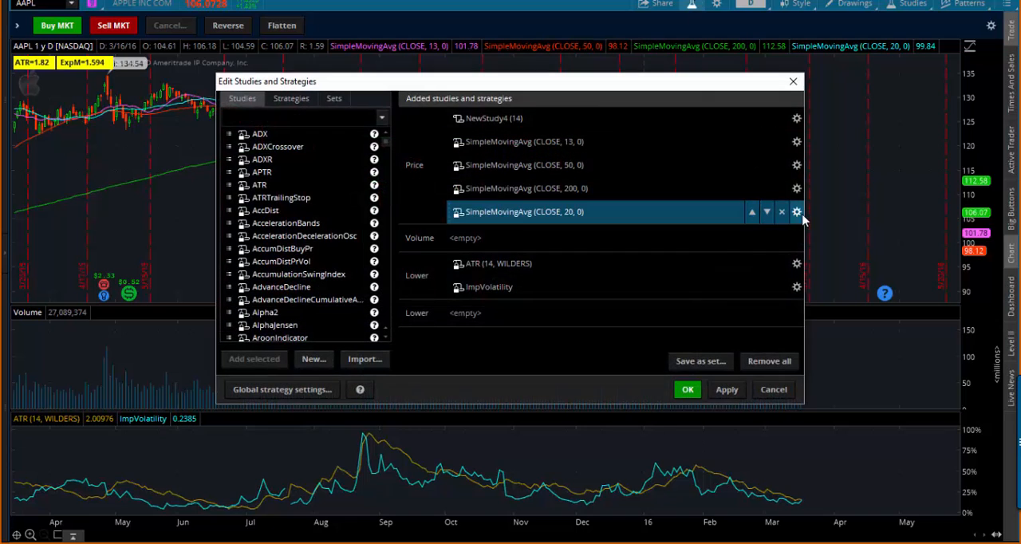
left_click(796, 286)
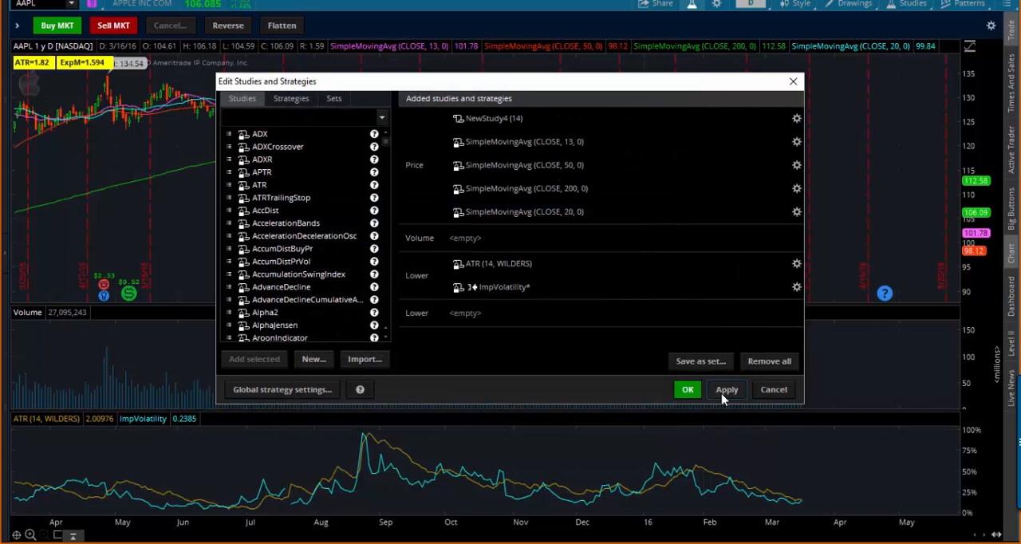
left_click(686, 389)
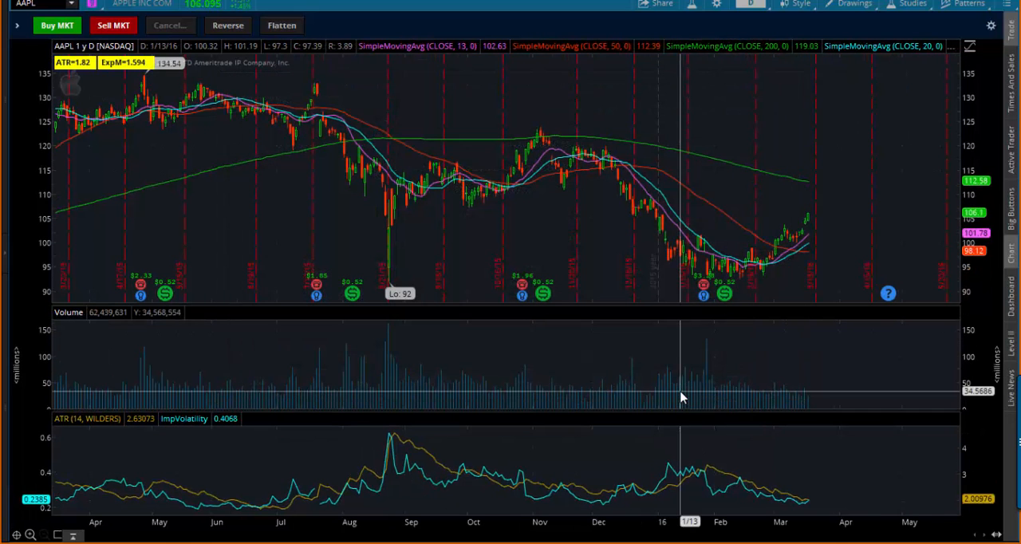